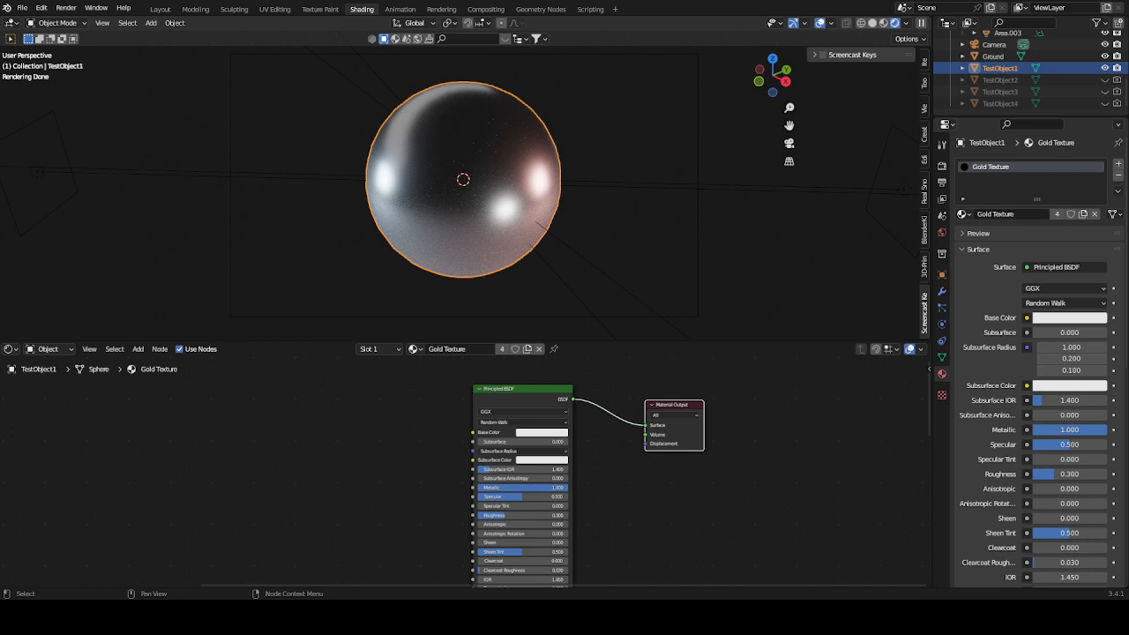
Shift the existing material nodes aside to make room for new texture nodes.
left_click_drag(498, 388, 576, 386)
type("noi")
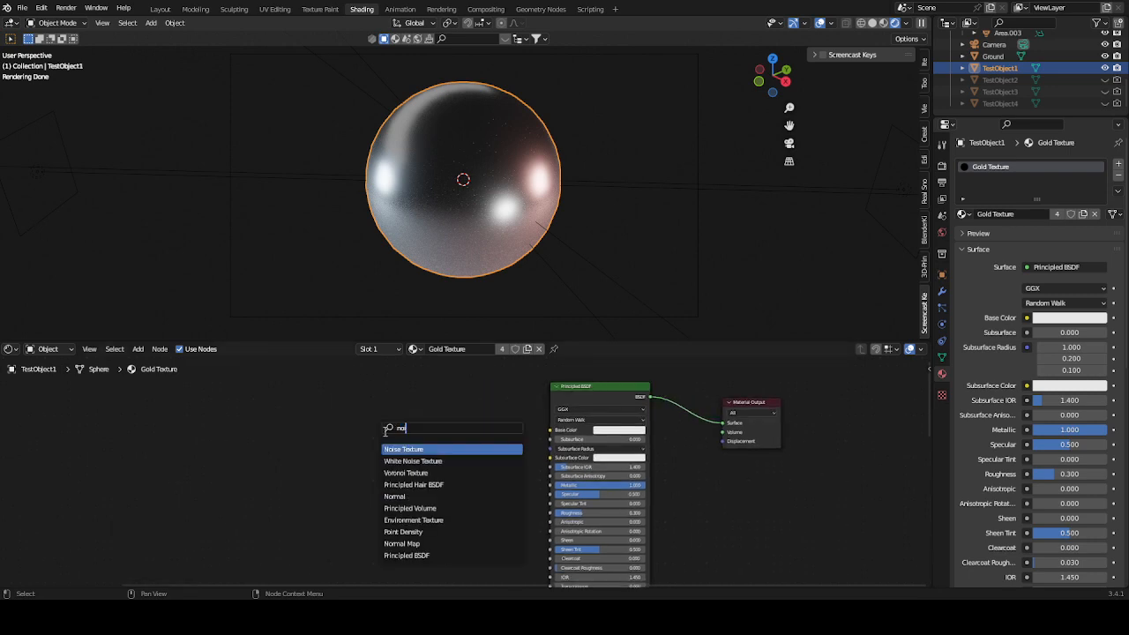
Add a Noise Texture fed by Object texture coordinates and preview it on the sphere.
left_click(402, 449)
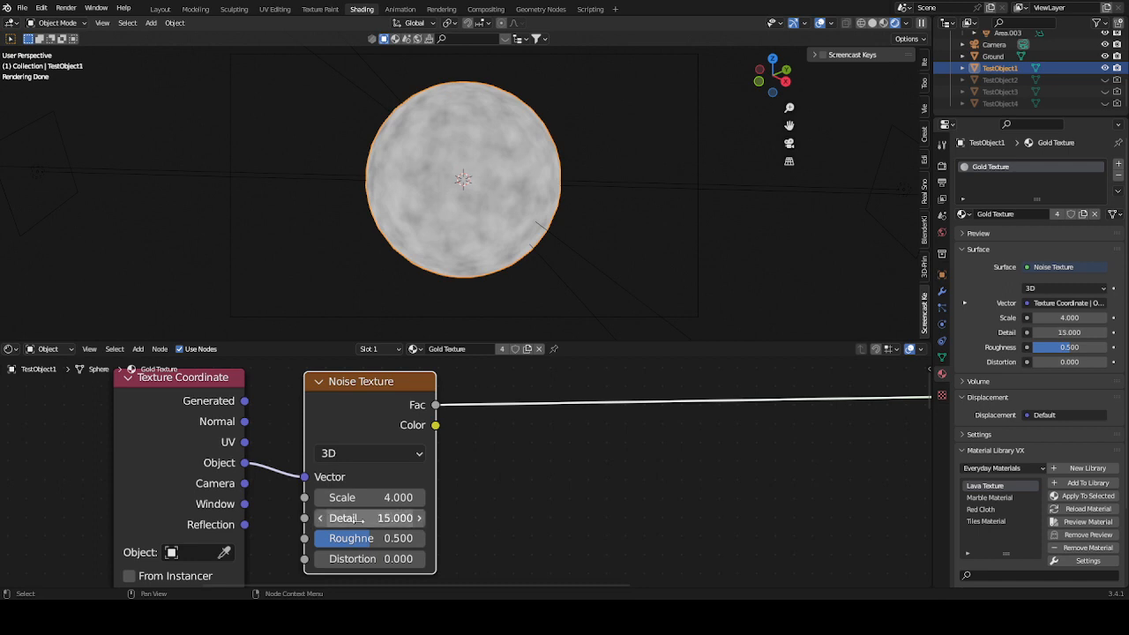
left_click_drag(370, 557, 371, 557)
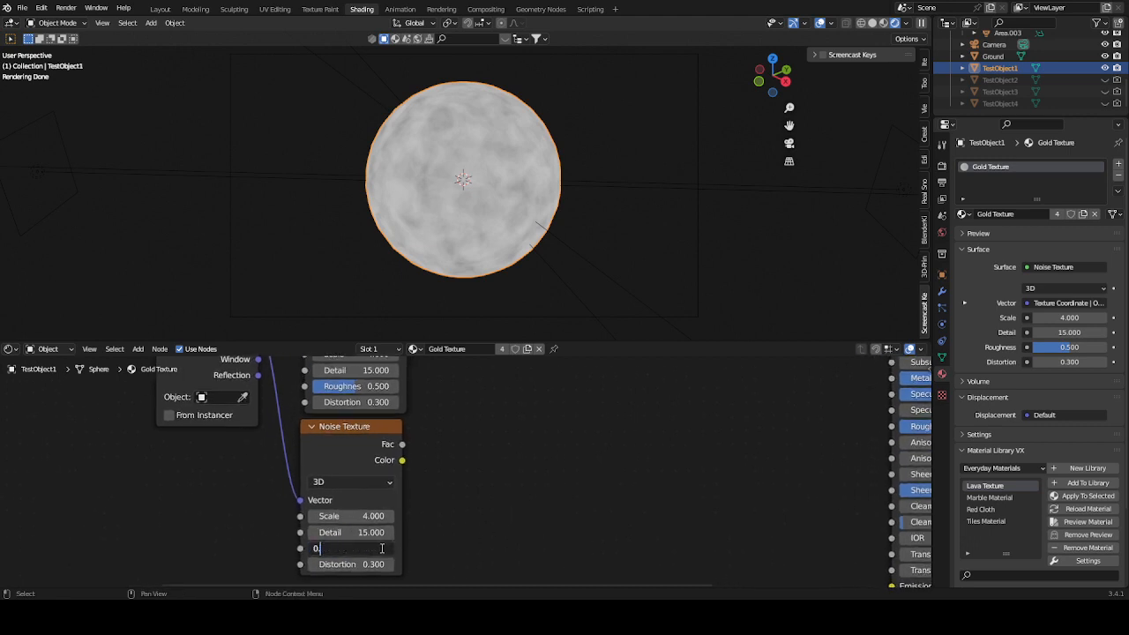
Set the second Noise Texture value to 0.800 before mixing both noises with Darken.
type("0.800")
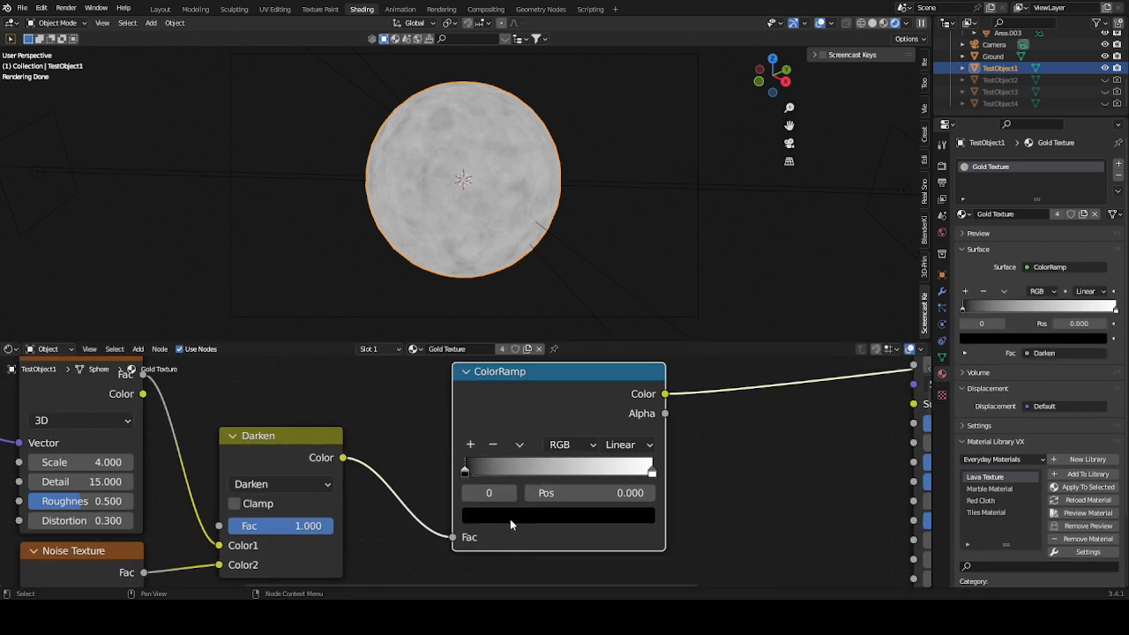
Colour the ramp stops deep brown and light gold to tint the base colour.
left_click(558, 515)
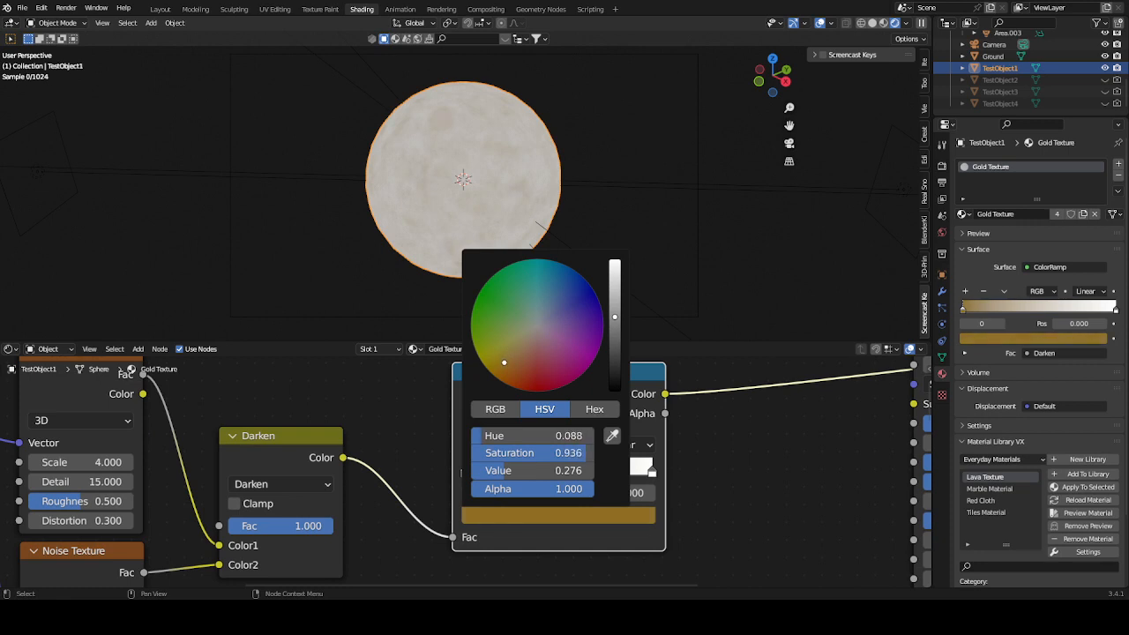
left_click_drag(503, 363, 508, 364)
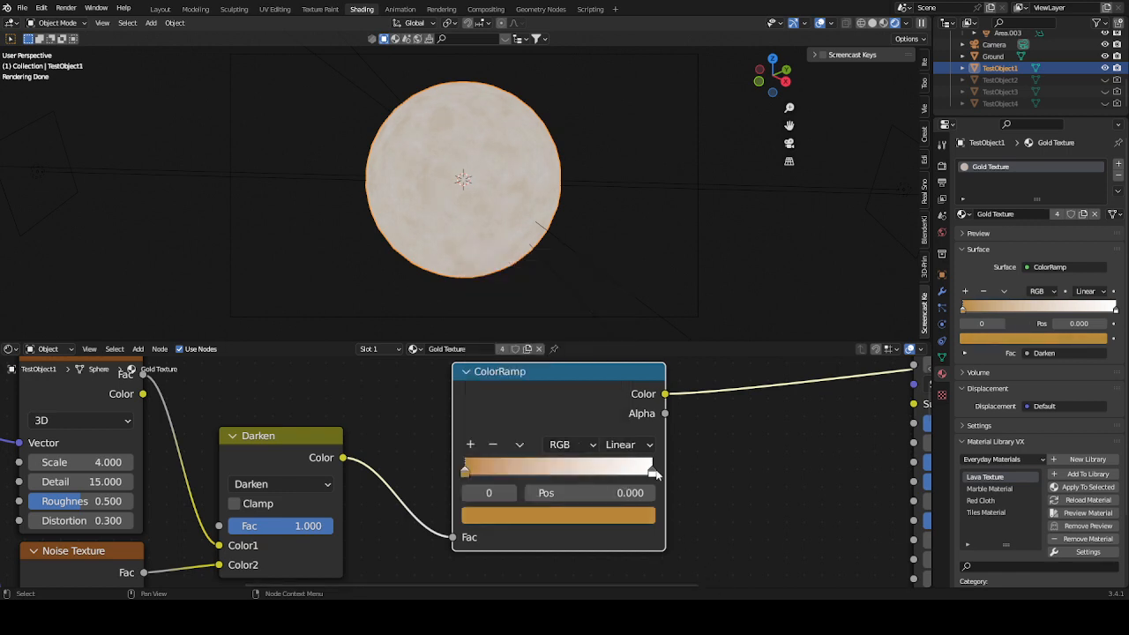
left_click(558, 515)
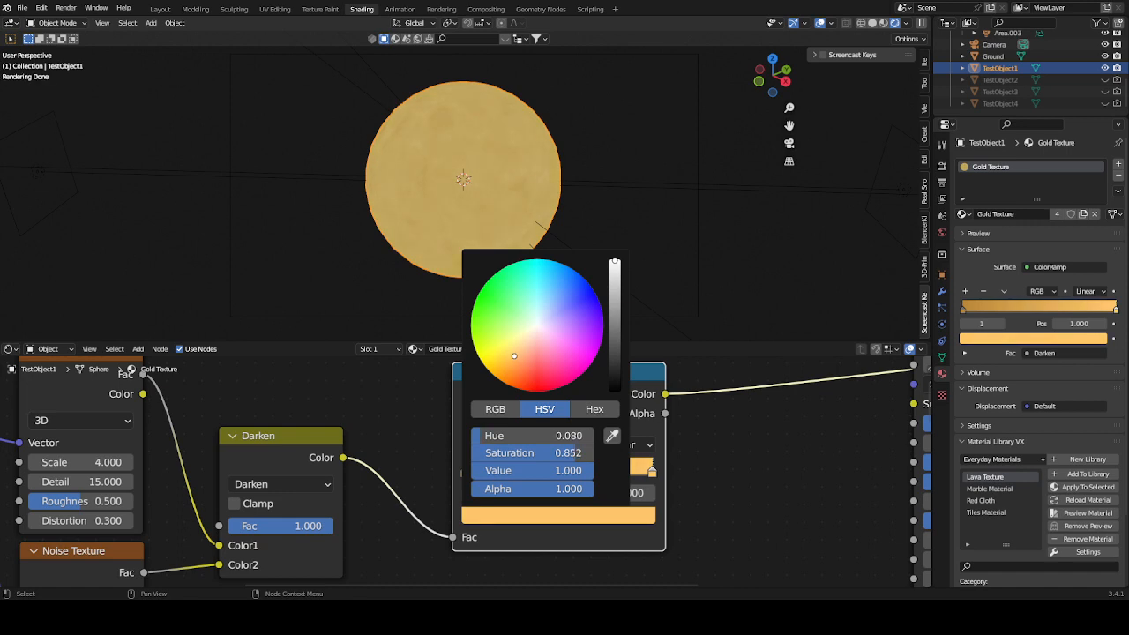
left_click(801, 536)
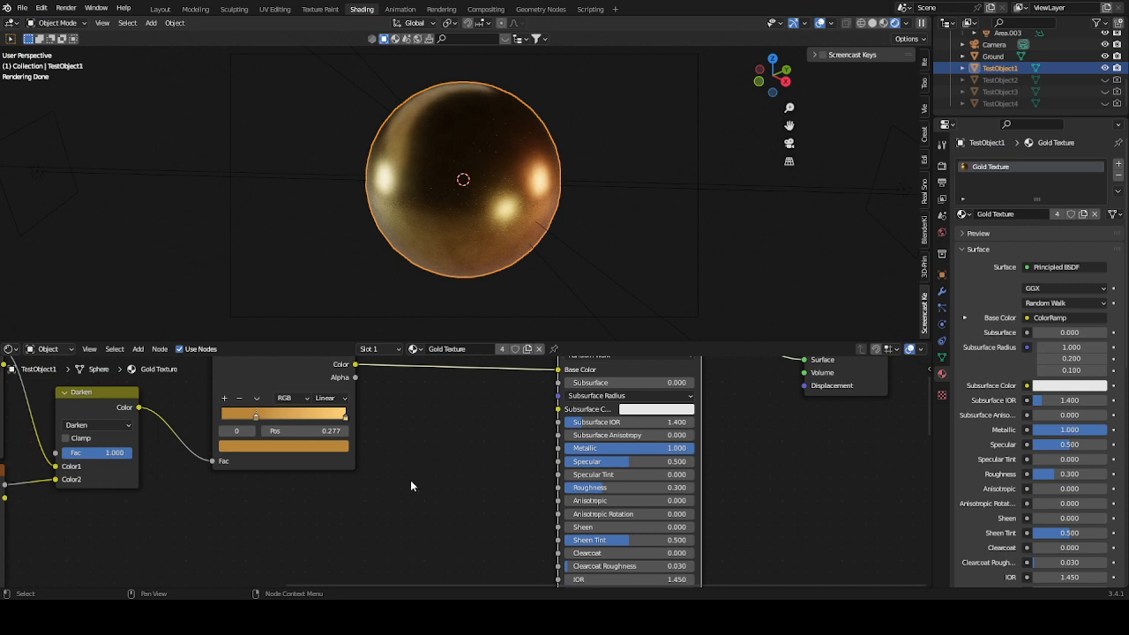
mouse_move(375, 463)
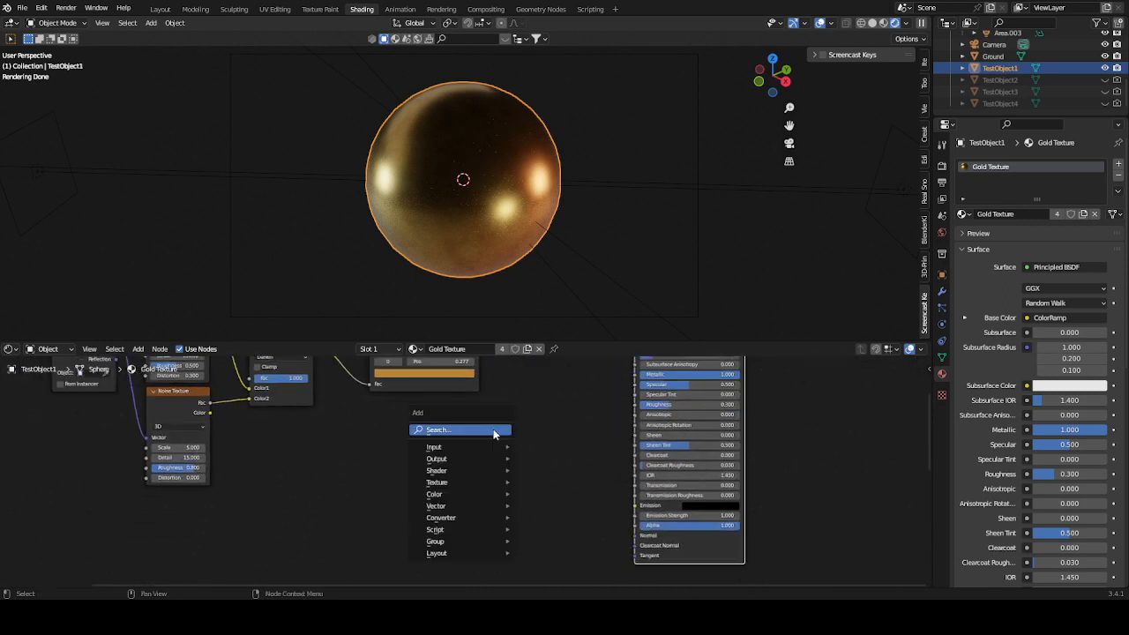
Add a Bump node on the Principled normal and lower its strength to 0.020.
type("bum")
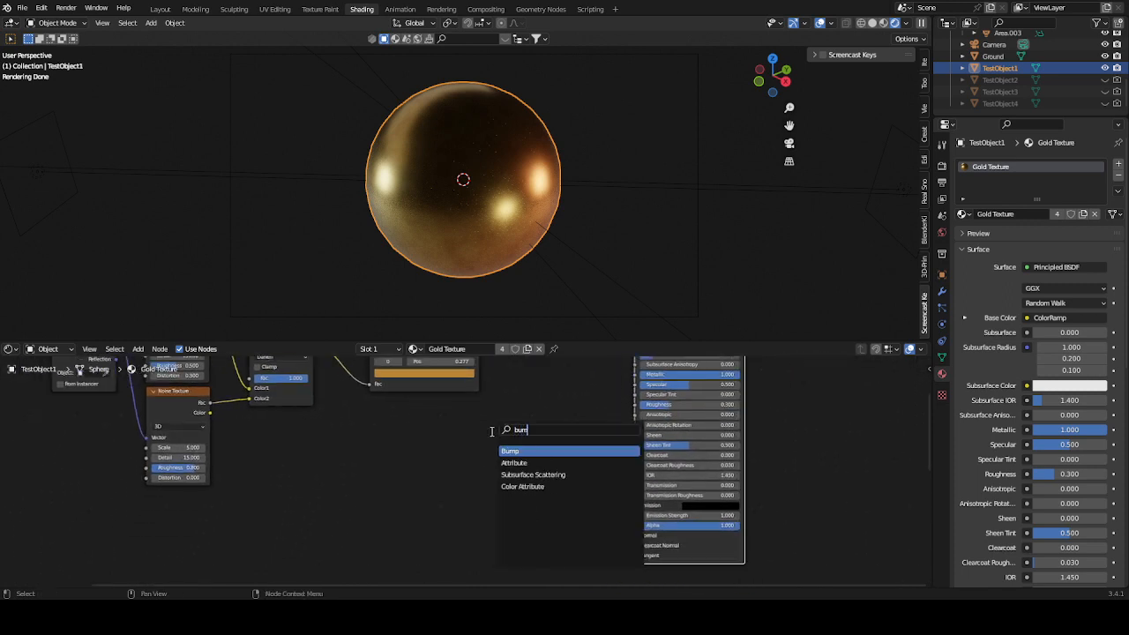
left_click(510, 451)
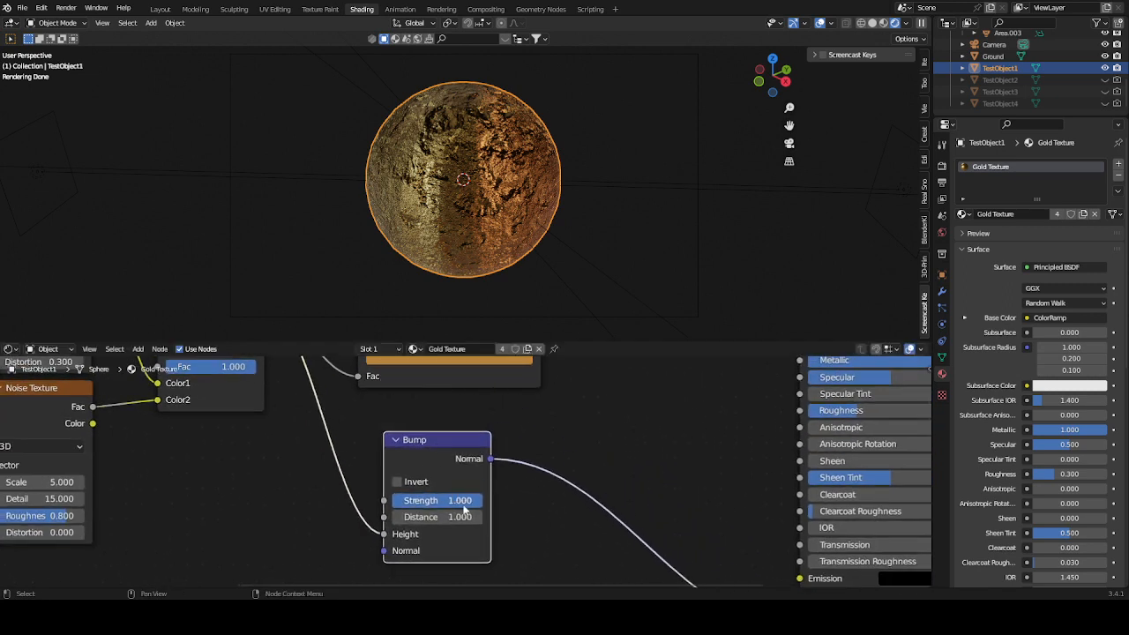
double_click(438, 501)
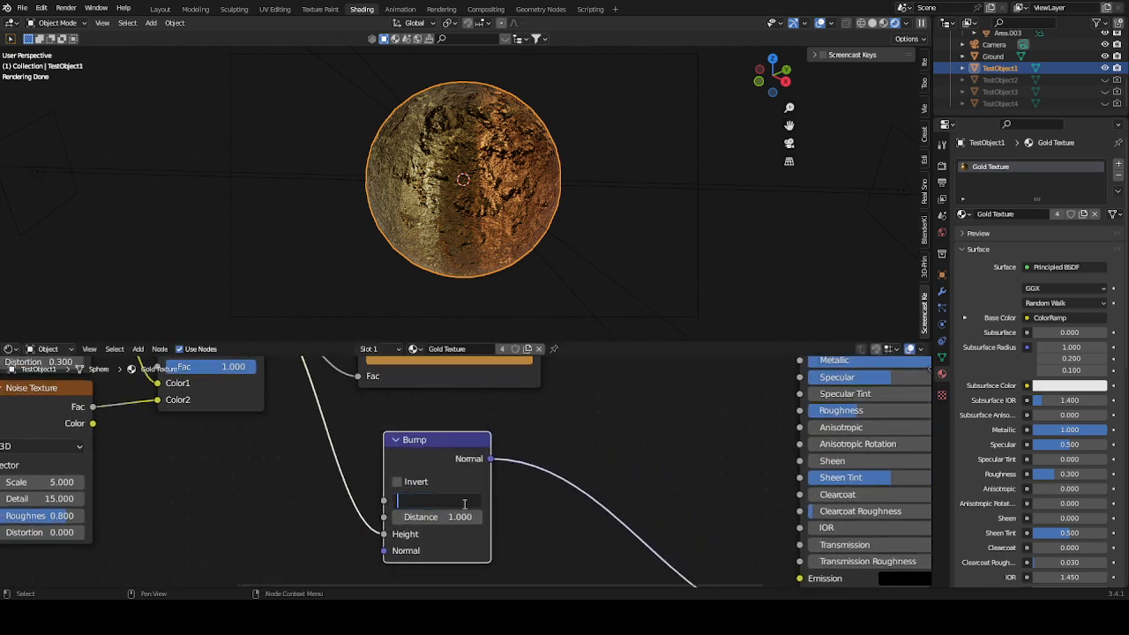
type("0")
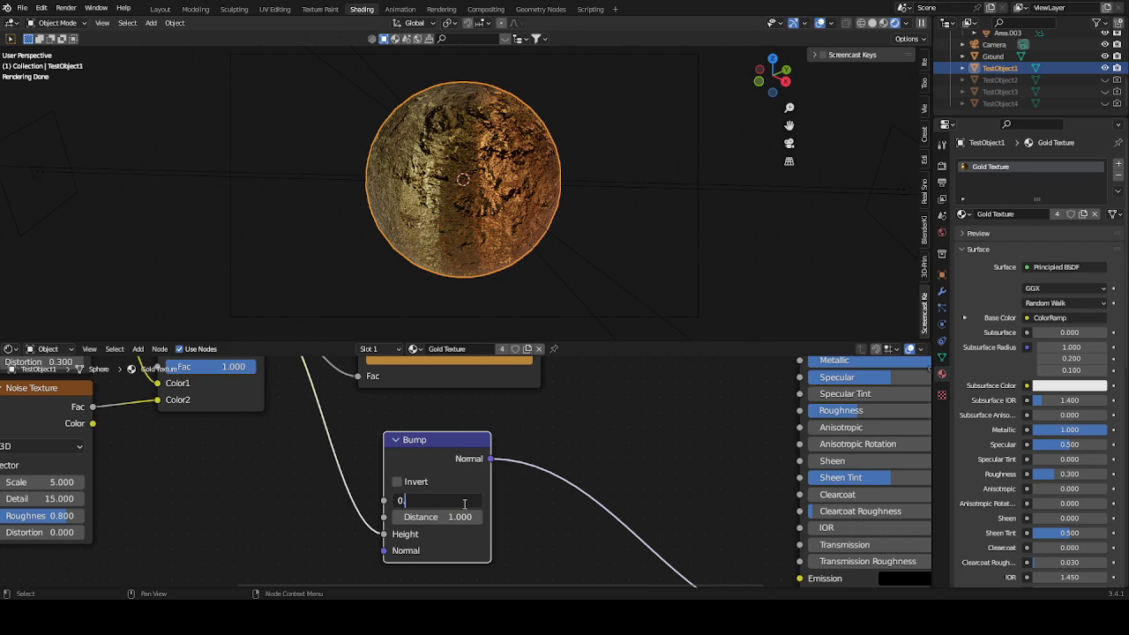
type("0.020")
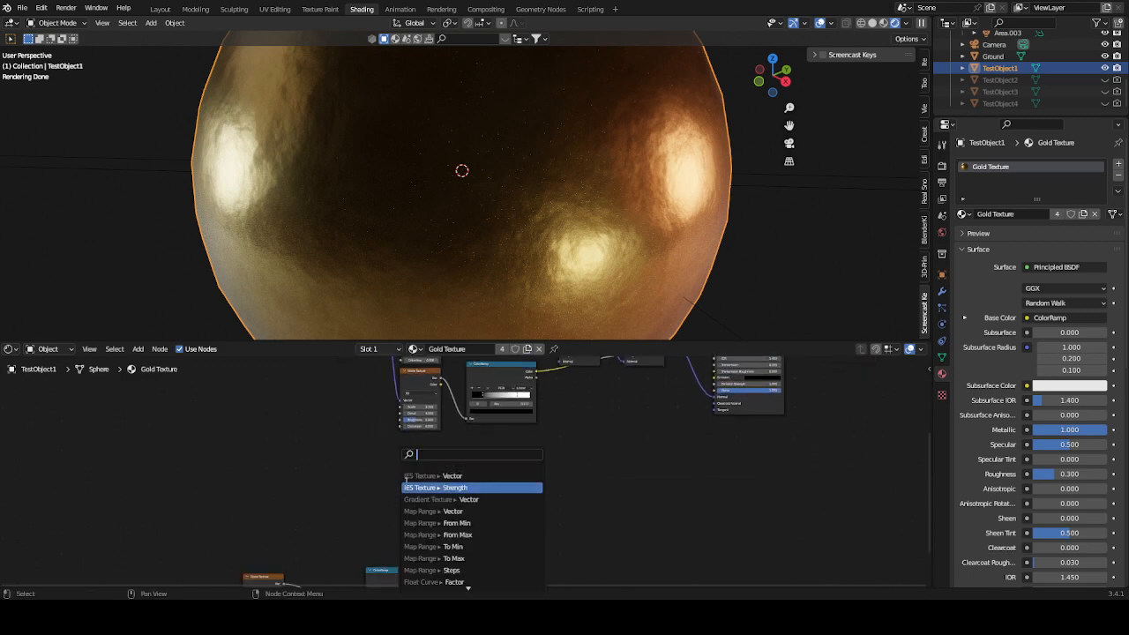
Add a Voronoi Texture set to distance to edge, driven by the noise colour.
left_click(452, 487)
type("v")
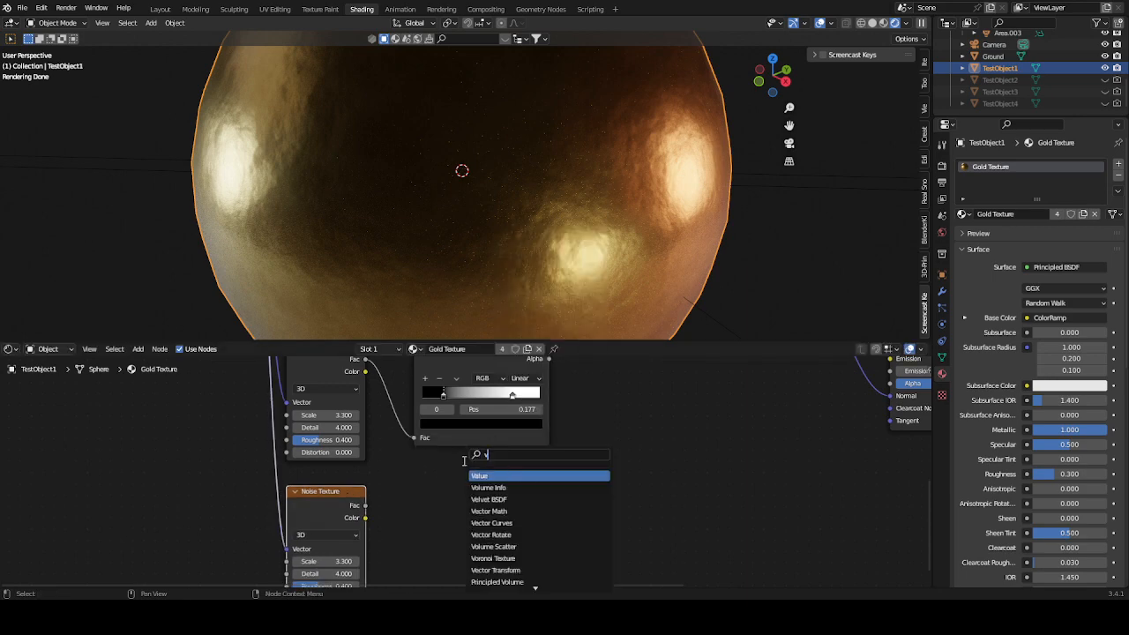
left_click(493, 557)
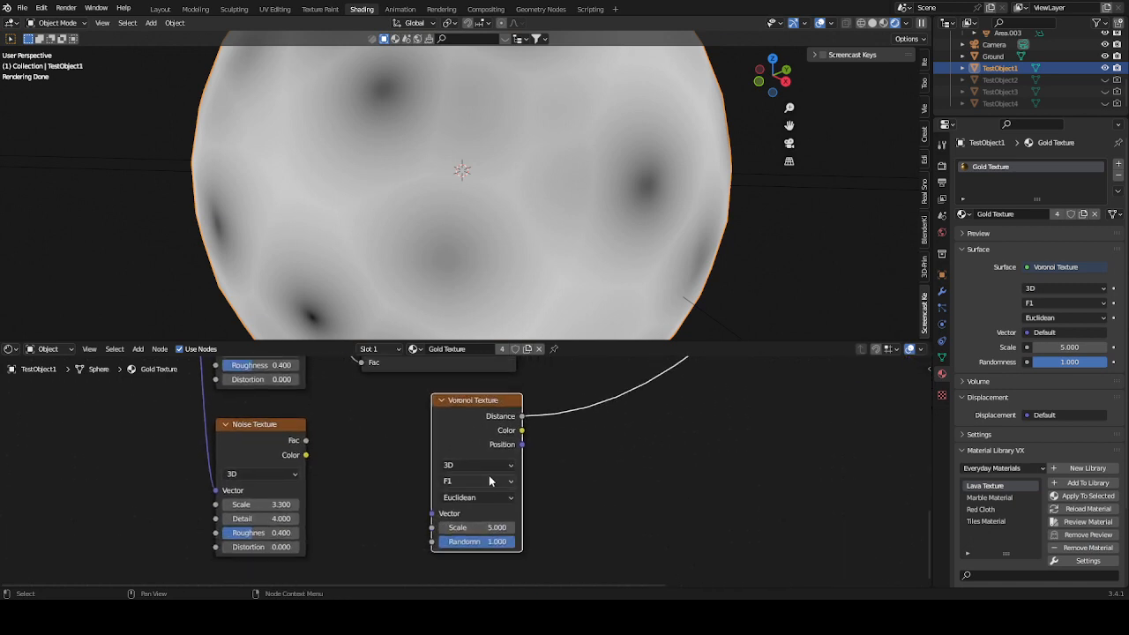
left_click(476, 480)
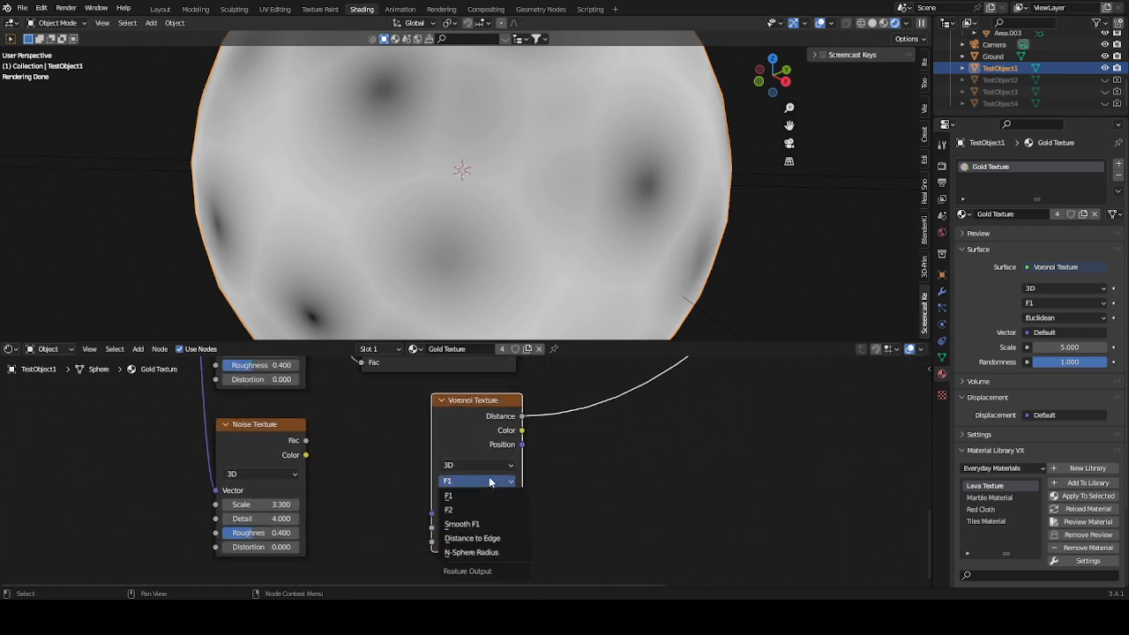
left_click(473, 539)
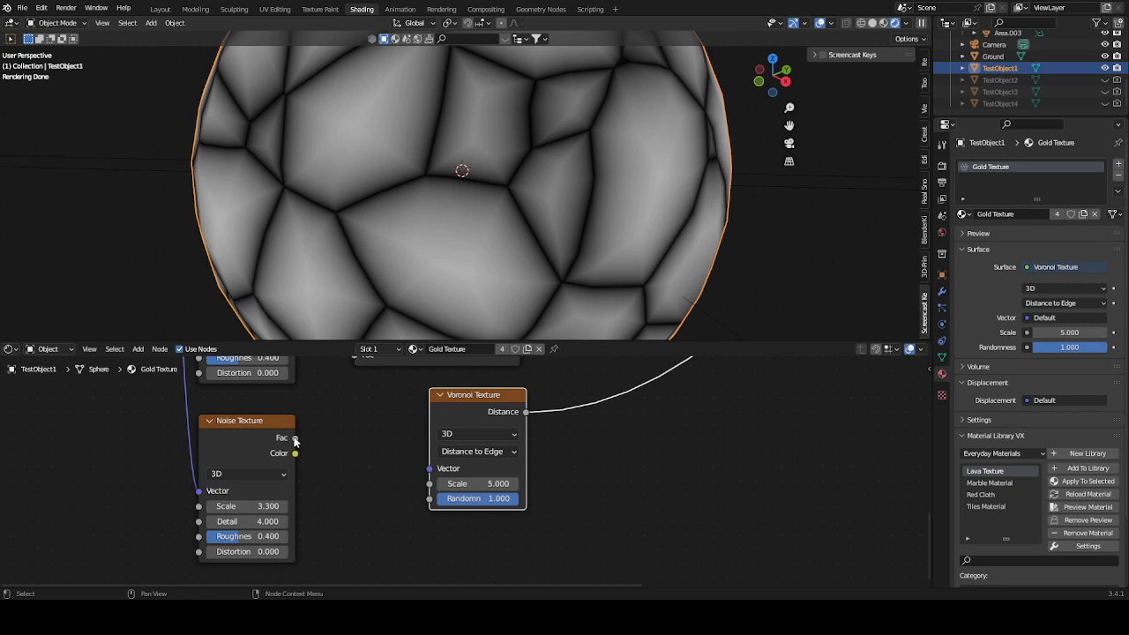
left_click_drag(297, 452, 431, 473)
type("0.4")
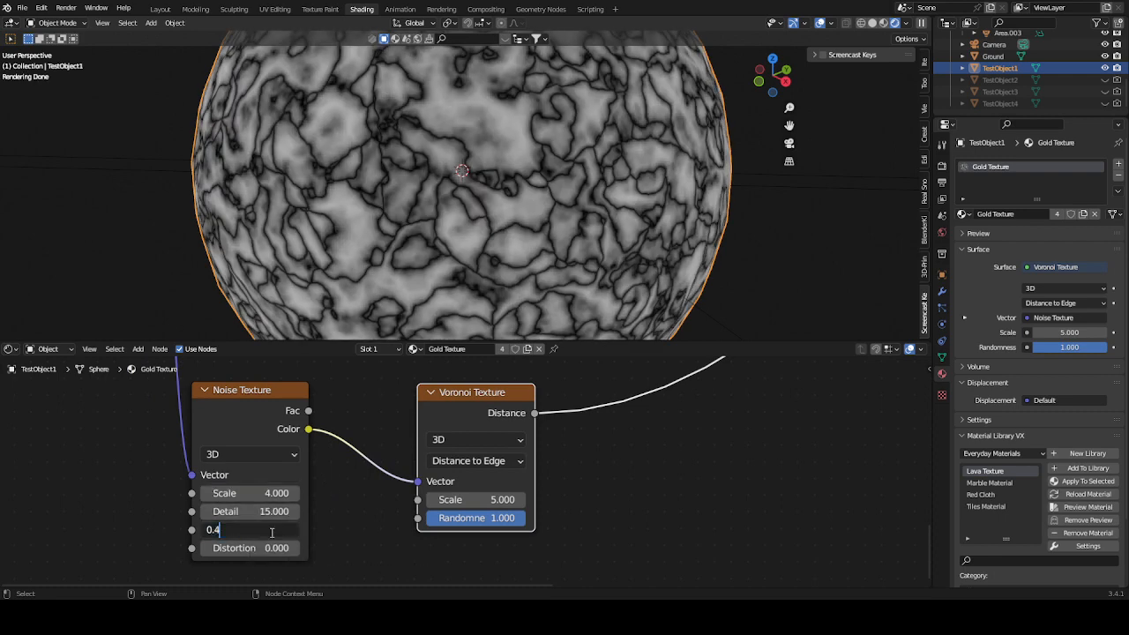
Adjust the noise roughness and Voronoi scale to enlarge the marbled crack cells.
key("Return")
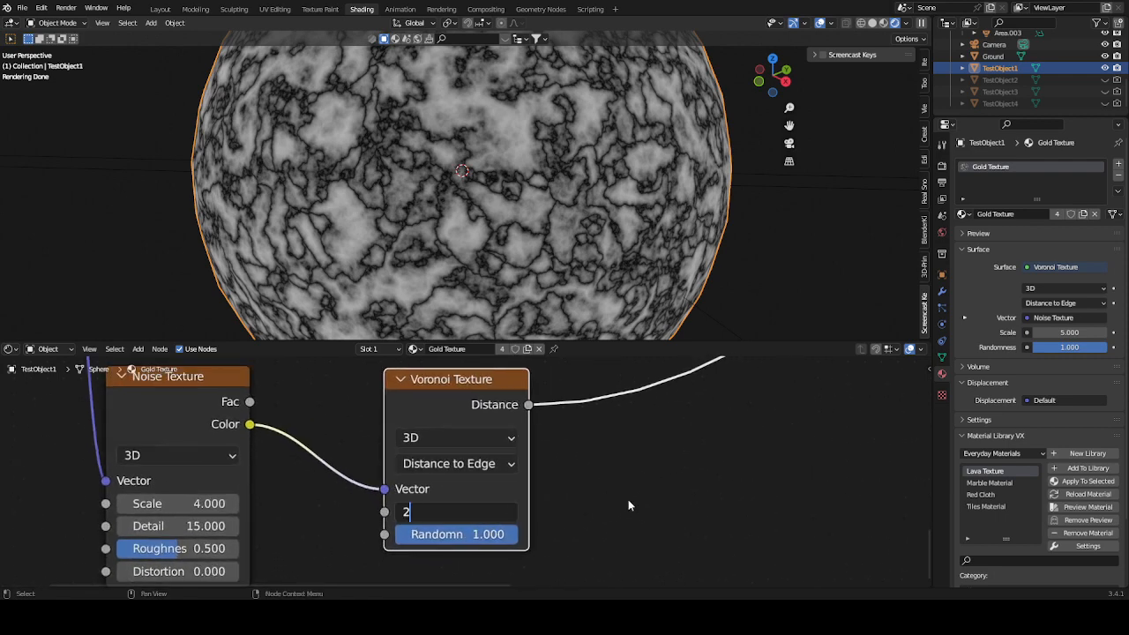
type("2.0")
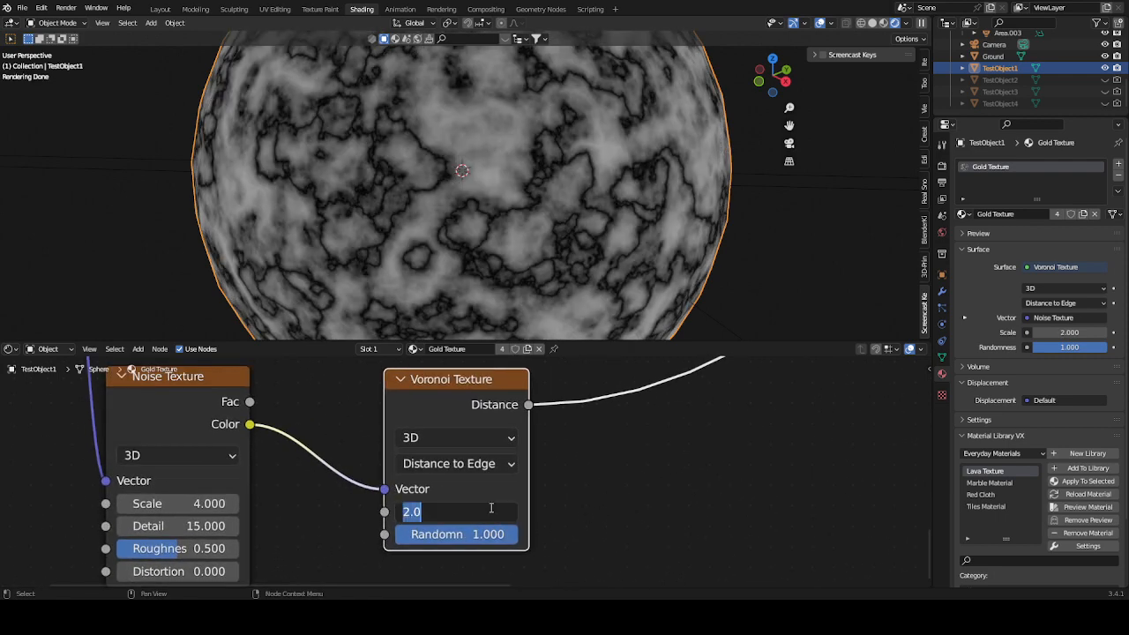
type("3.0")
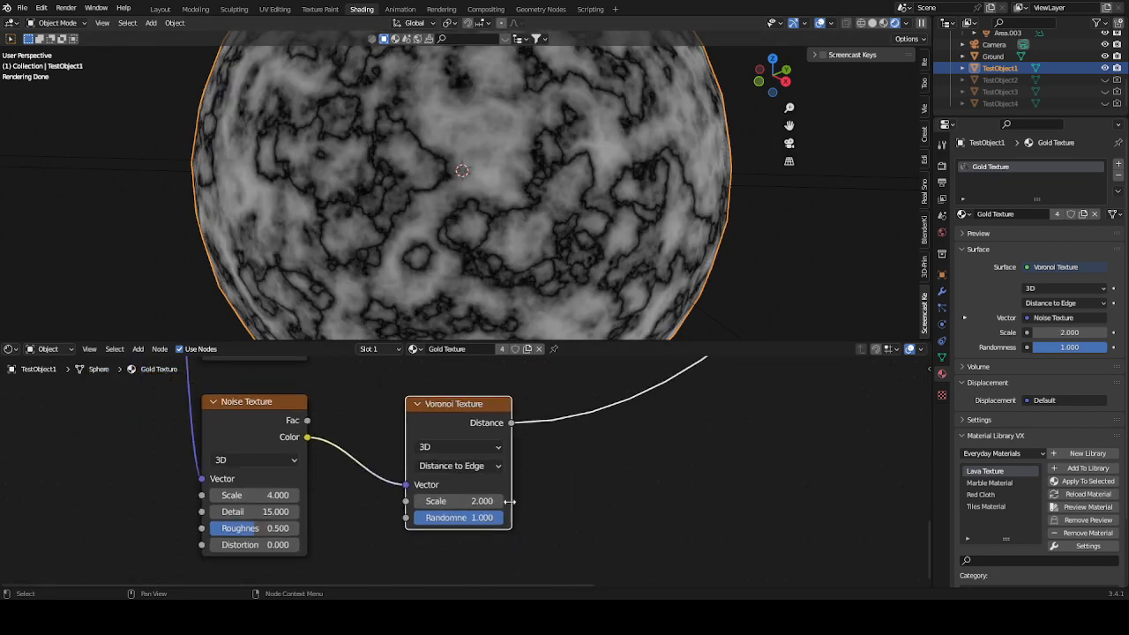
double_click(459, 501)
type("col")
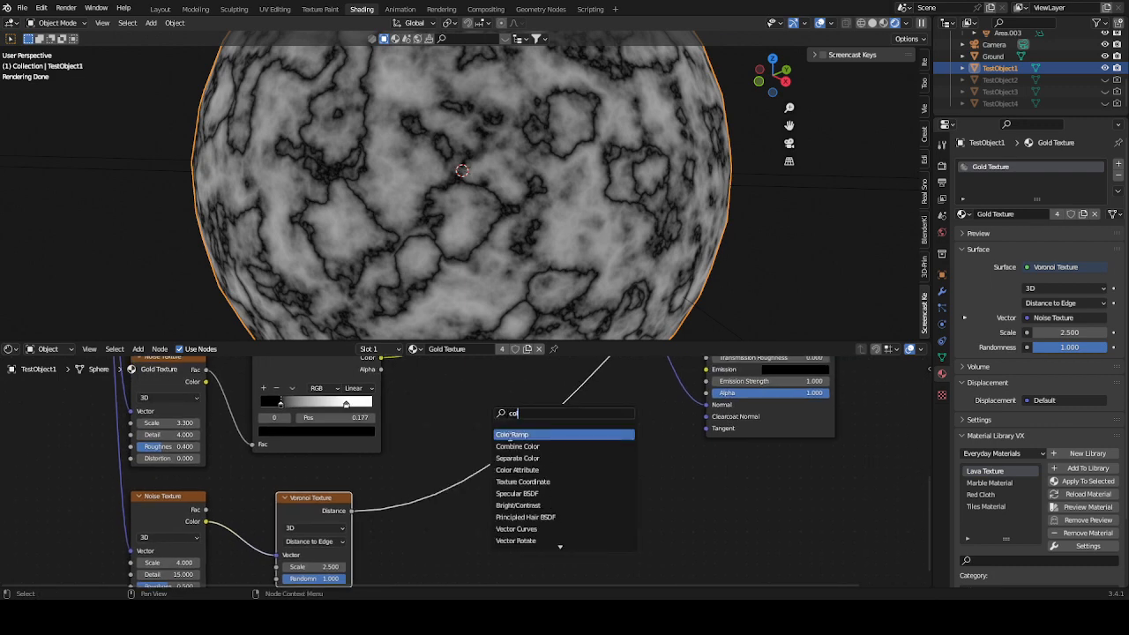
Add a ColorRamp after the Voronoi and an Invert node for the crack lines.
left_click(515, 434)
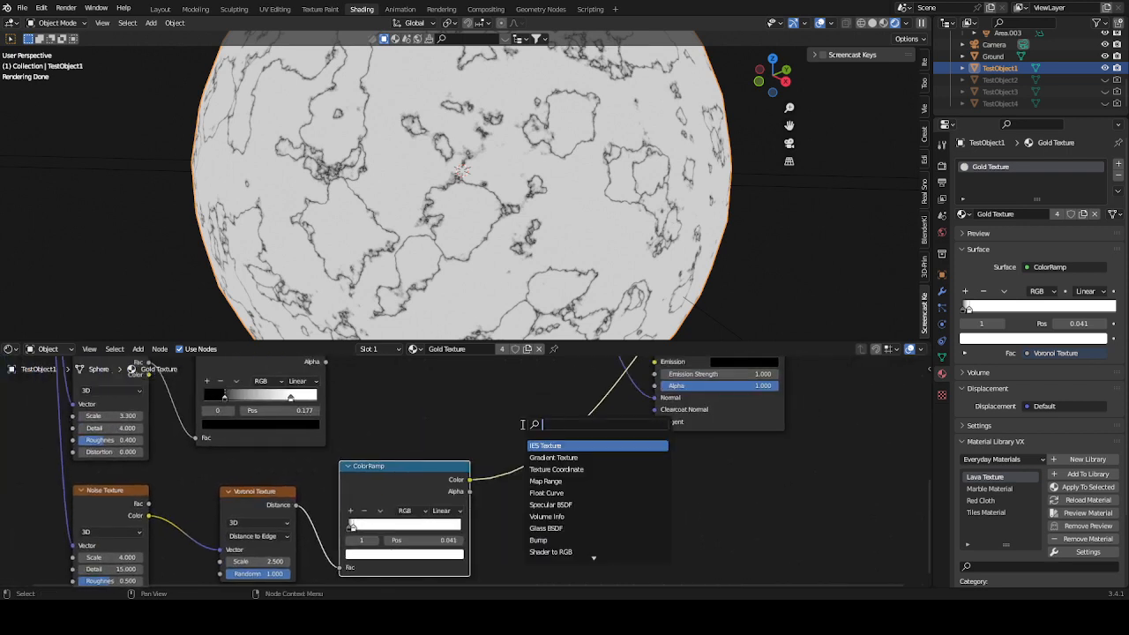
type("in")
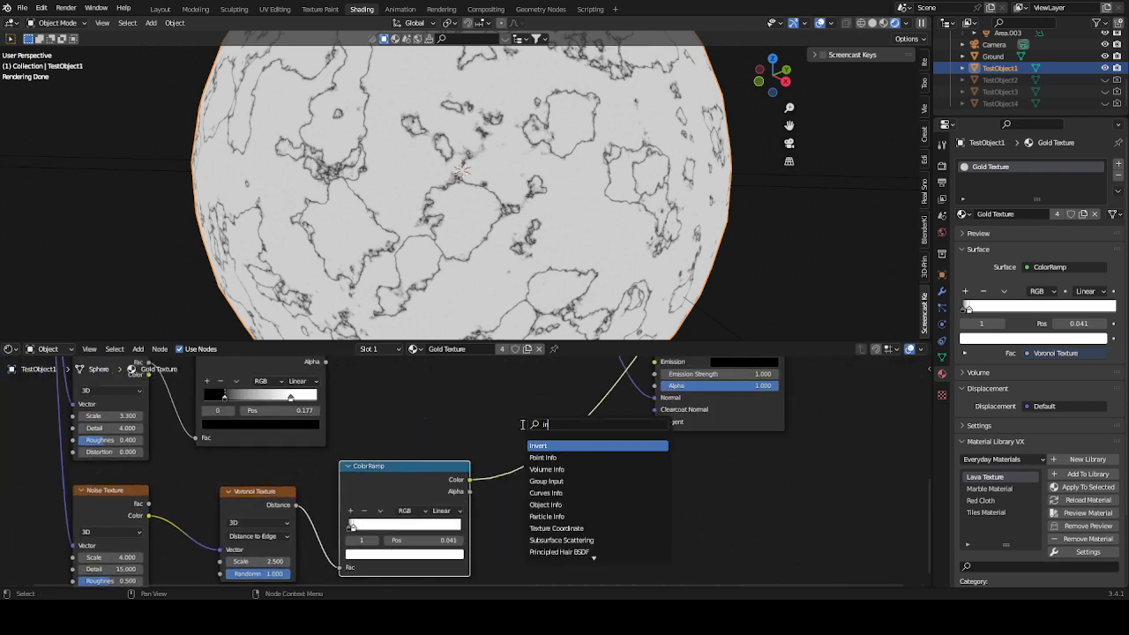
left_click(539, 444)
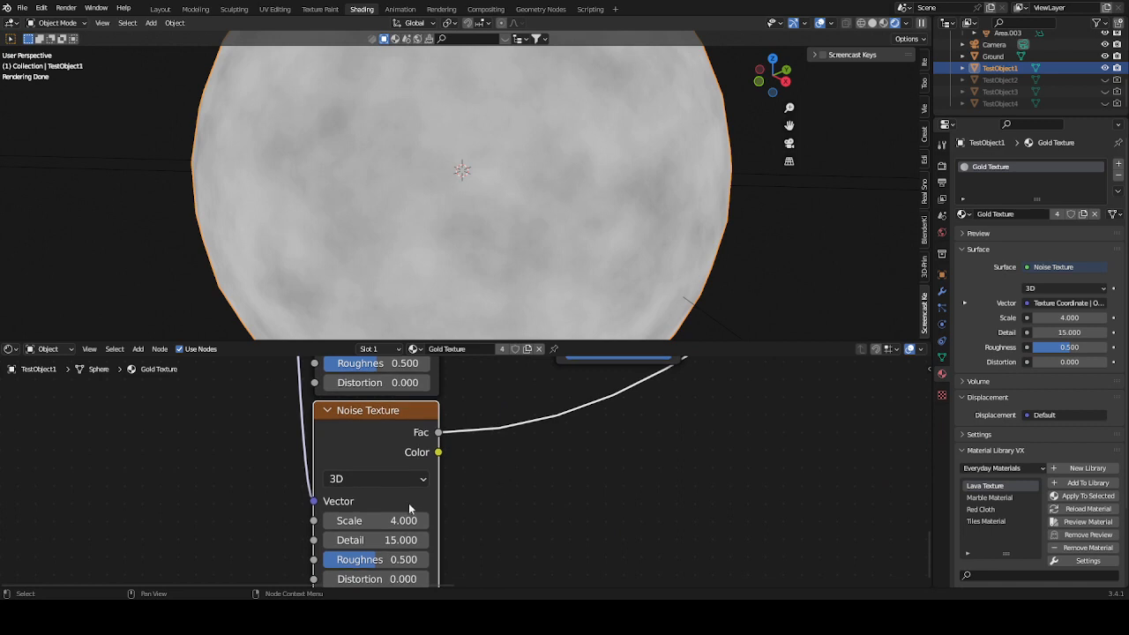
Route the noise into a ColorRamp and squeeze its stops into sparse white spots.
left_click_drag(374, 520, 424, 521)
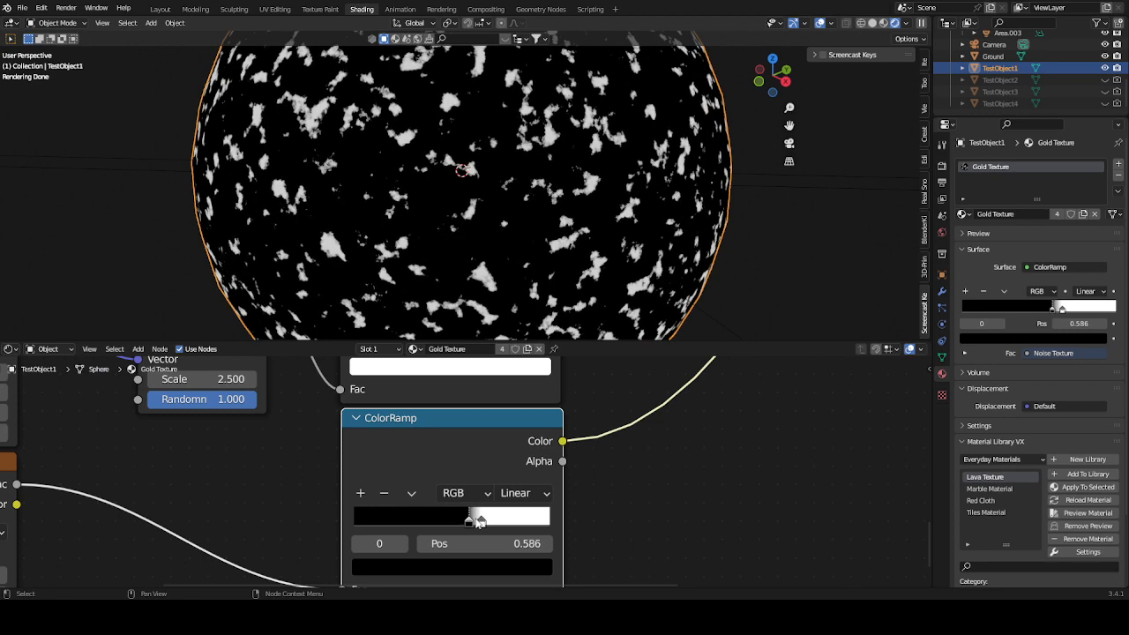
left_click_drag(473, 517, 484, 517)
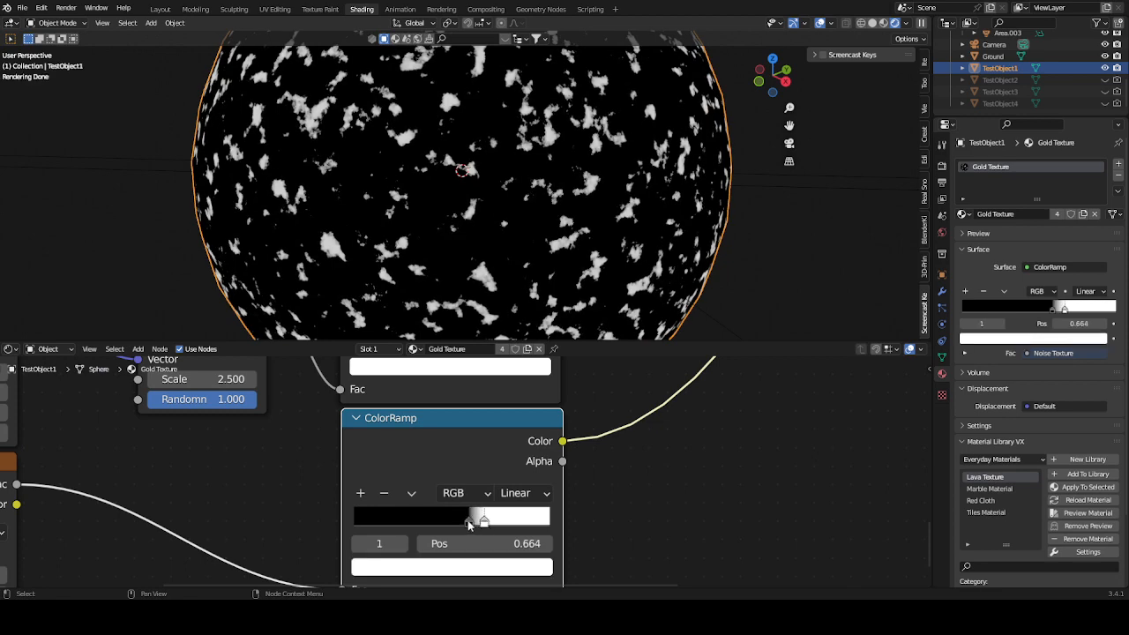
left_click_drag(483, 516, 473, 515)
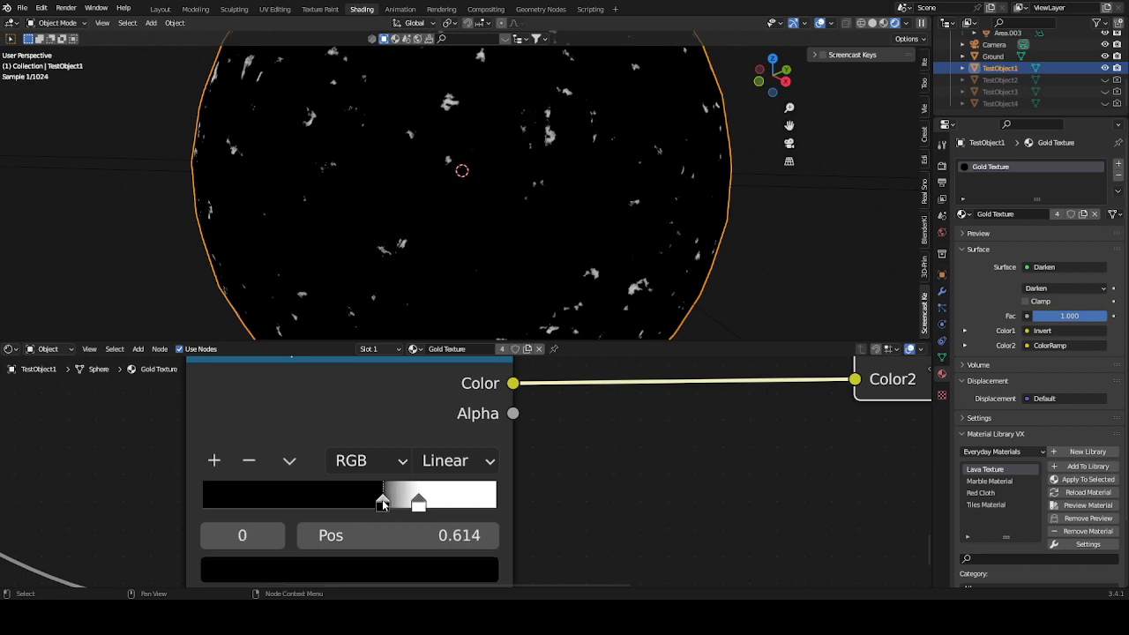
Drag the ramp stops right to leave only a few small soft-edged pits.
left_click_drag(383, 502, 395, 501)
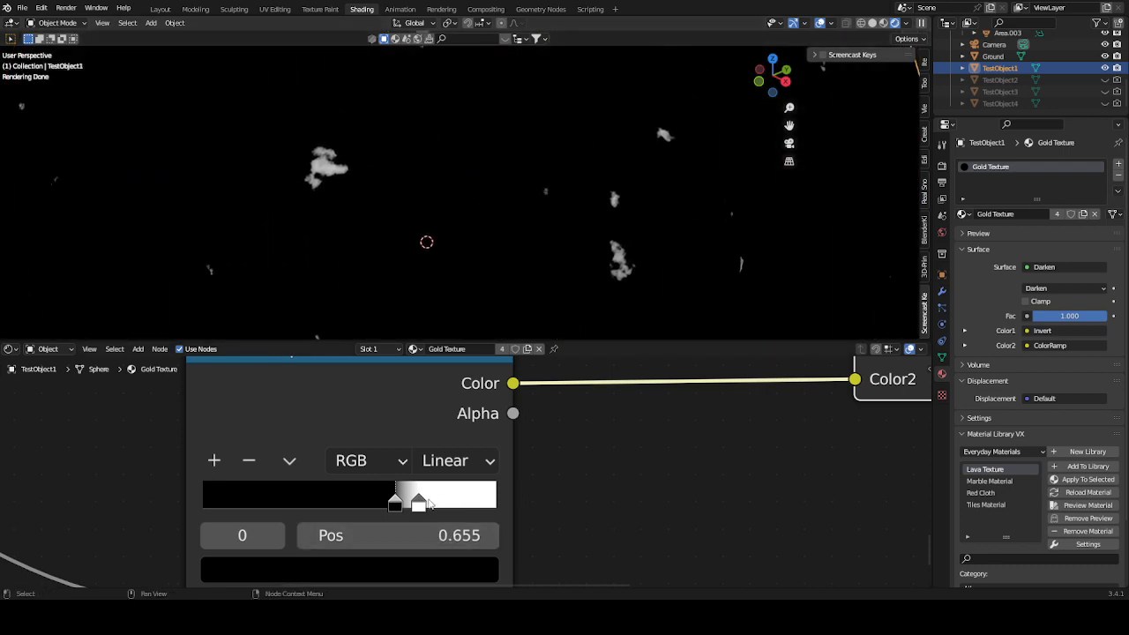
left_click_drag(417, 501, 435, 501)
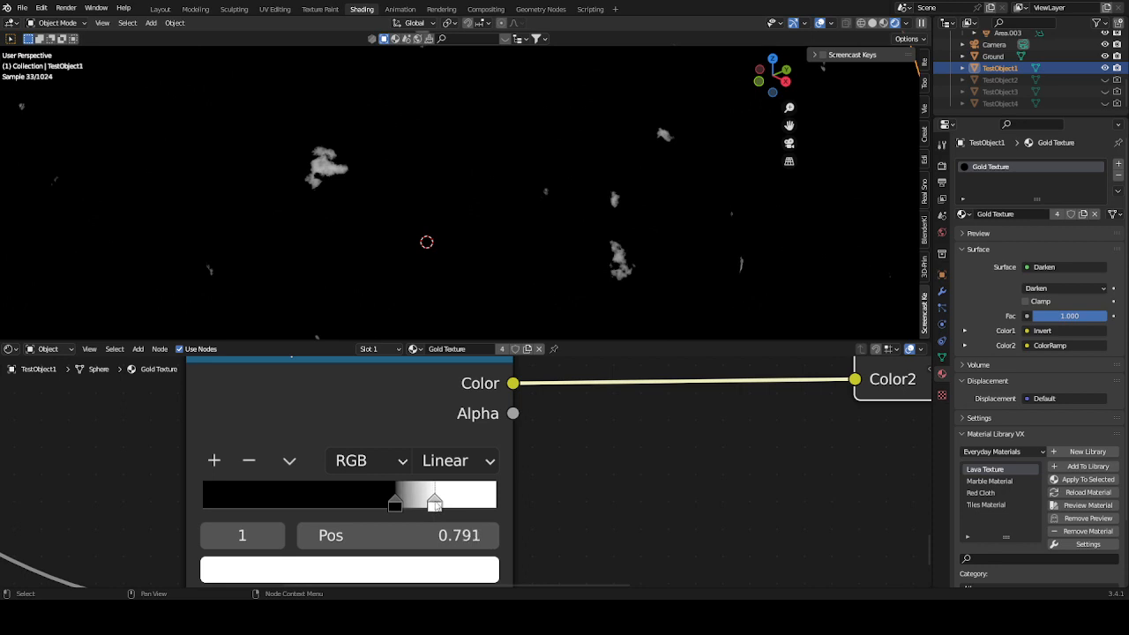
left_click_drag(435, 503, 399, 503)
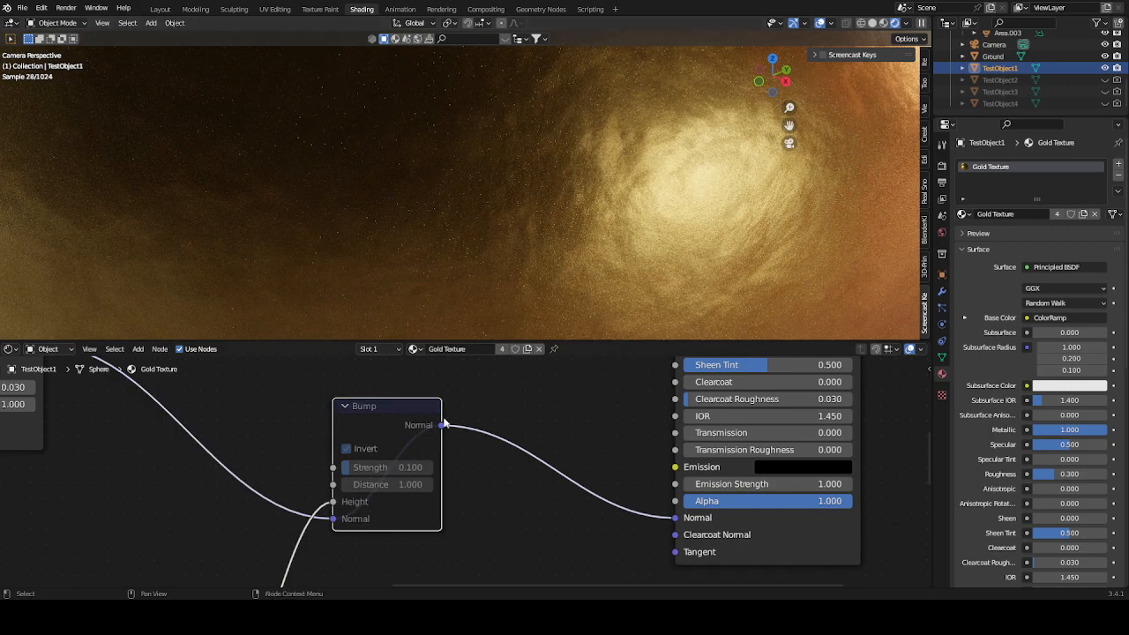
Add a Bump node at strength 0.1 feeding the Principled BSDF normal.
left_click(346, 449)
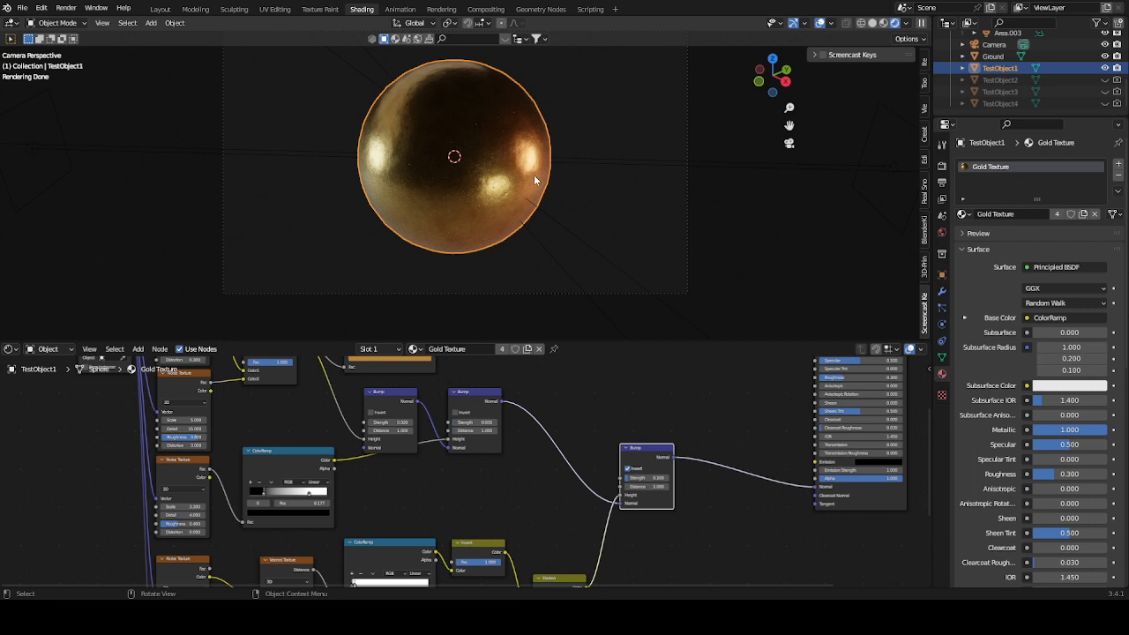
mouse_move(525, 182)
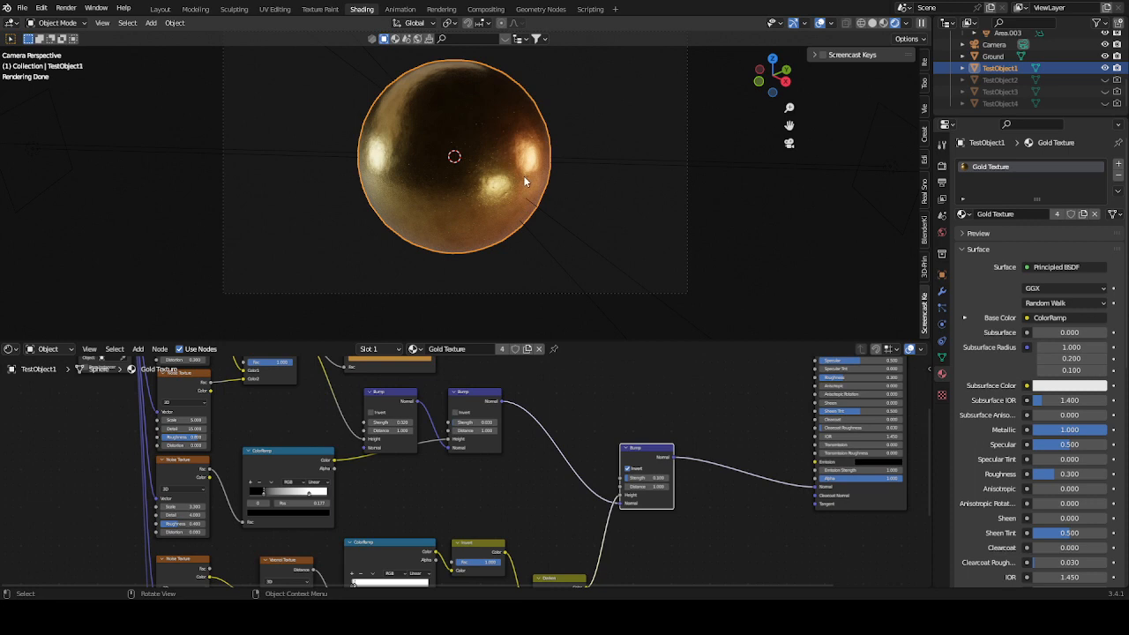